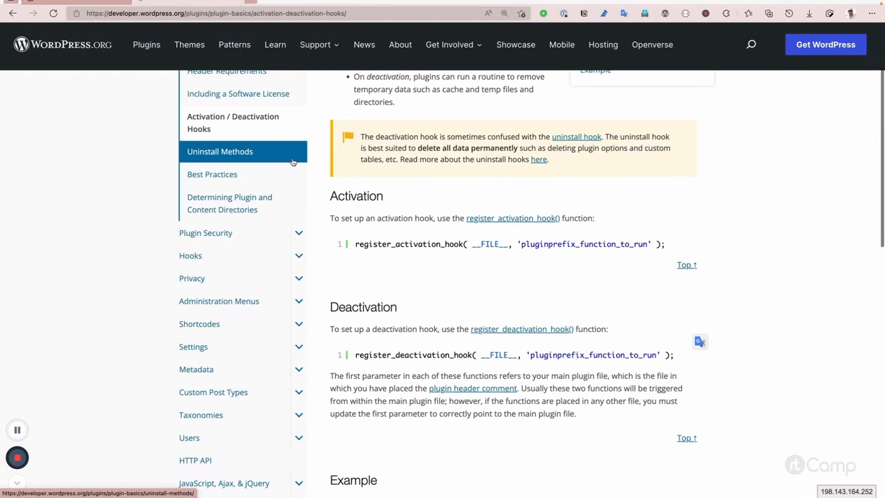
- Open the Uninstall Methods page from the Plugin Basics sidebar
{"action": "scroll", "scroll_direction": "up", "scroll_amount": 3}
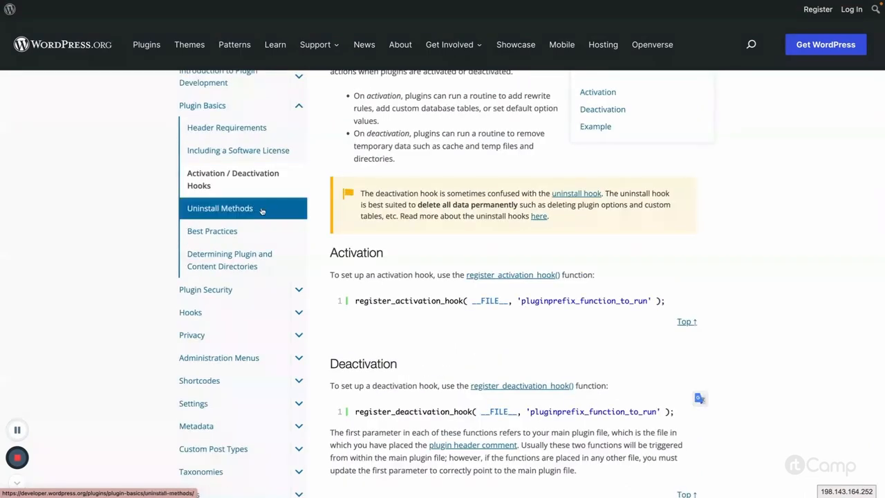
{"action": "left_click", "coordinate": [220, 208]}
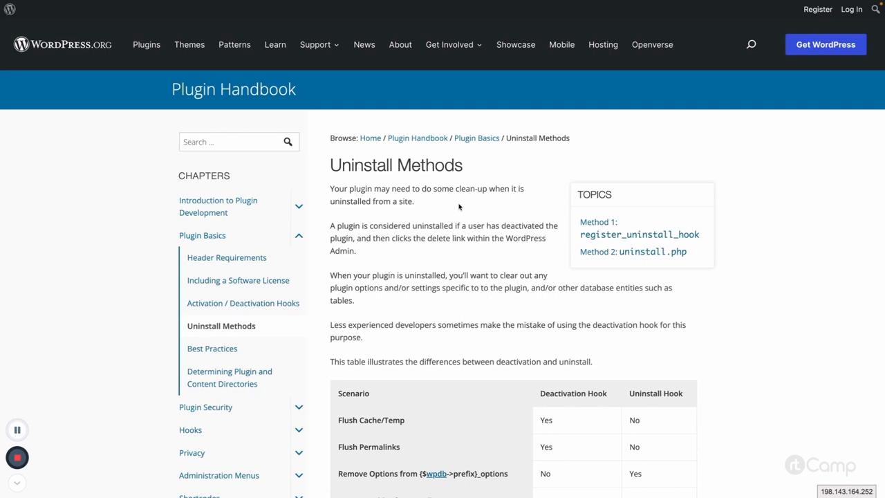
- Scroll past the comparison table and Method 1 to the Method 2: uninstall.php example
{"action": "scroll", "scroll_direction": "down", "scroll_amount": 3}
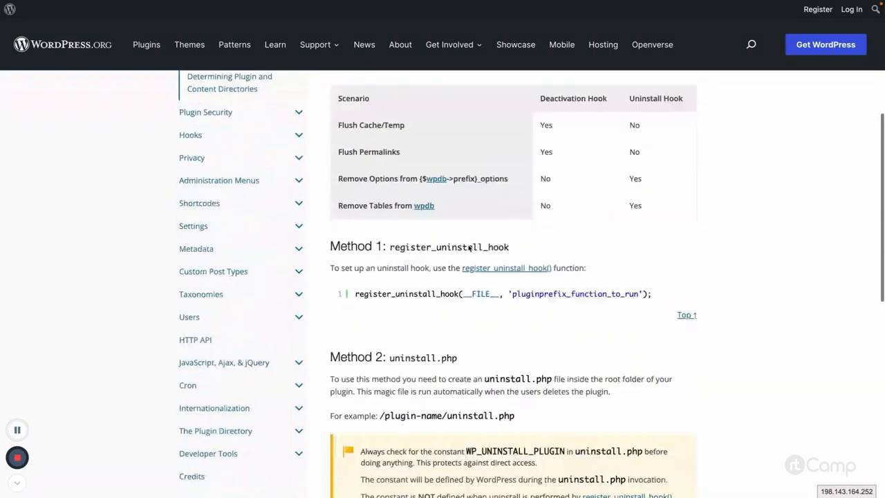
{"action": "scroll", "scroll_direction": "down", "scroll_amount": 3}
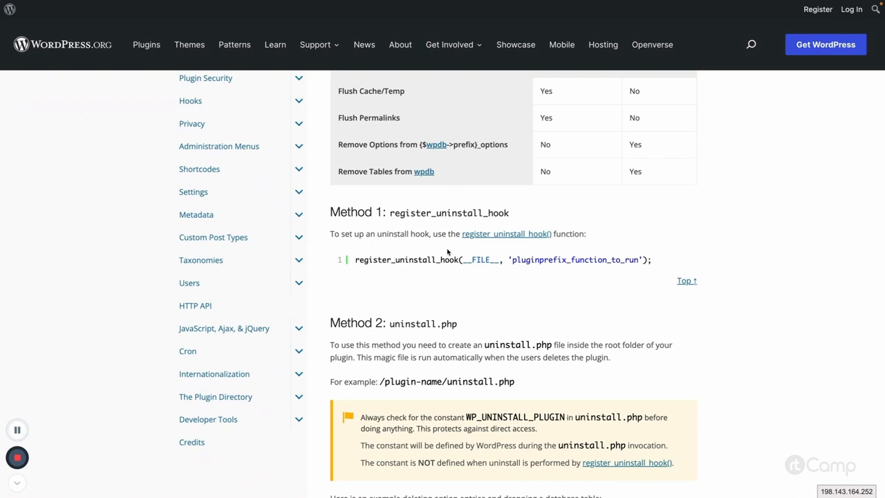
{"action": "scroll", "scroll_direction": "down", "scroll_amount": 3}
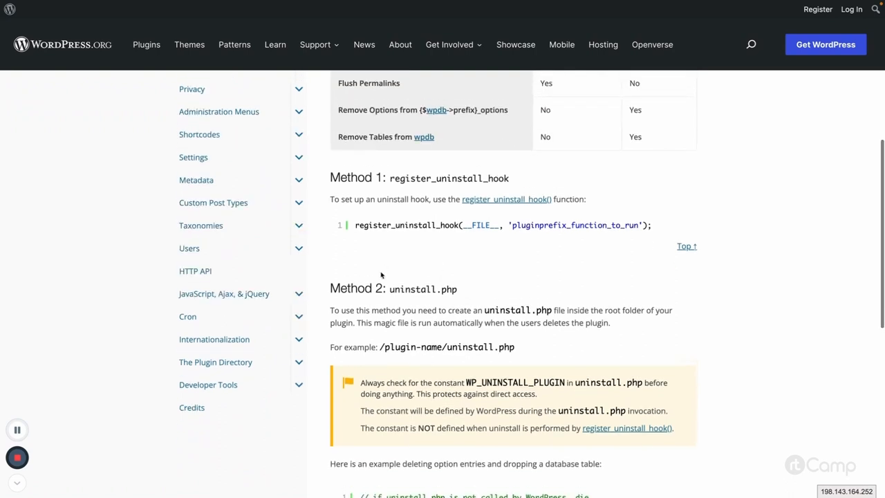
{"action": "mouse_move", "coordinate": [420, 297]}
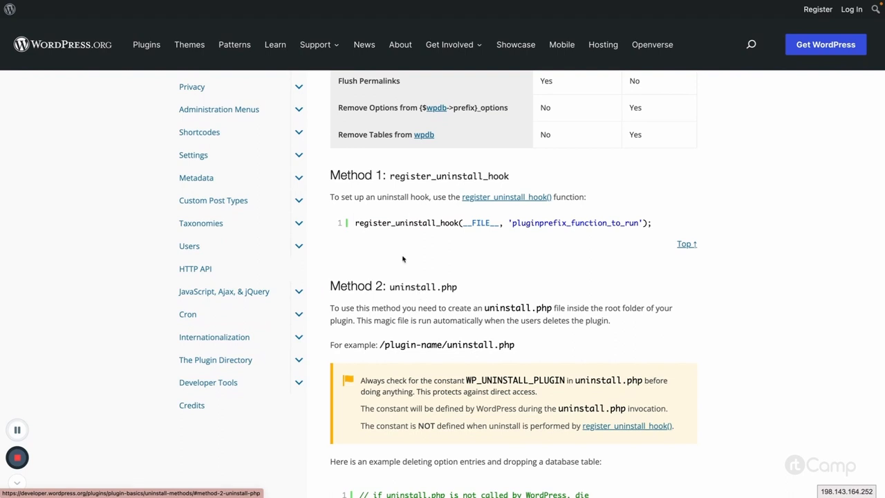
{"action": "mouse_move", "coordinate": [462, 177]}
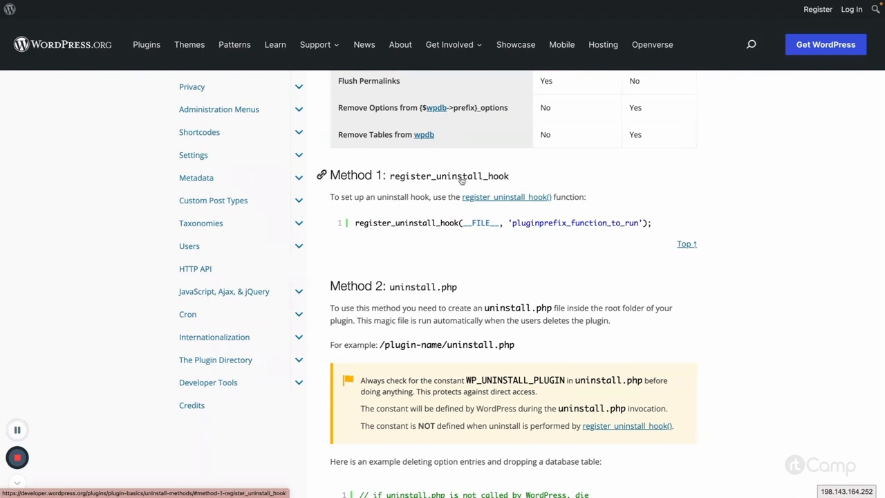
{"action": "mouse_move", "coordinate": [496, 180]}
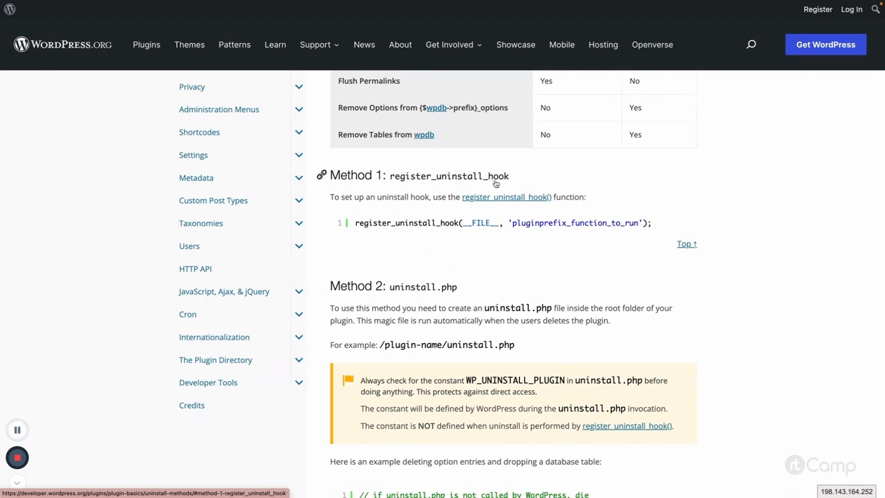
{"action": "mouse_move", "coordinate": [405, 299]}
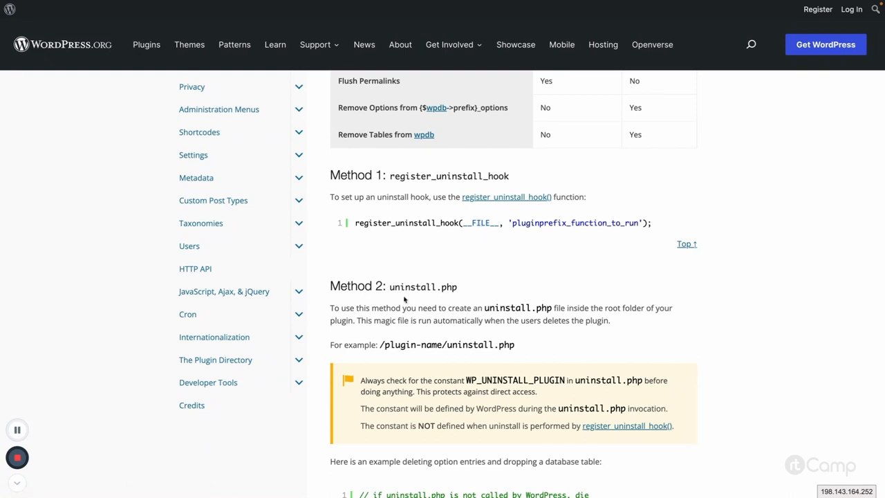
{"action": "scroll", "scroll_direction": "down", "scroll_amount": 3}
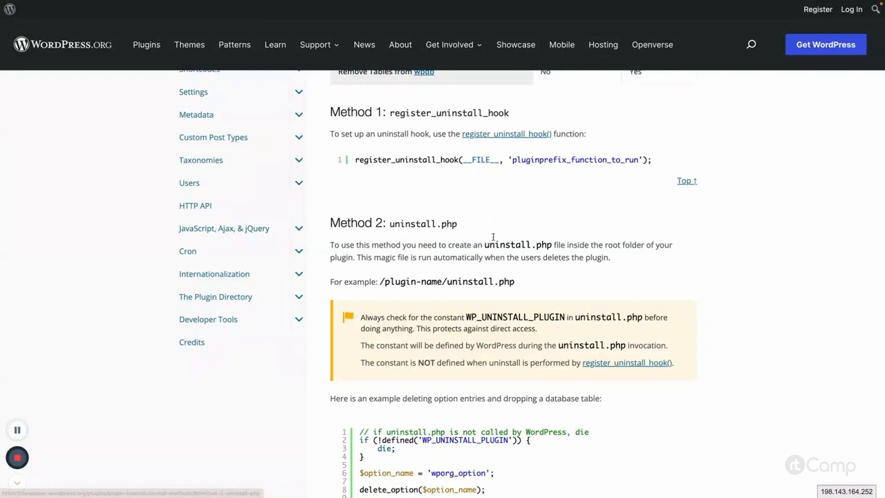
{"action": "mouse_move", "coordinate": [489, 212]}
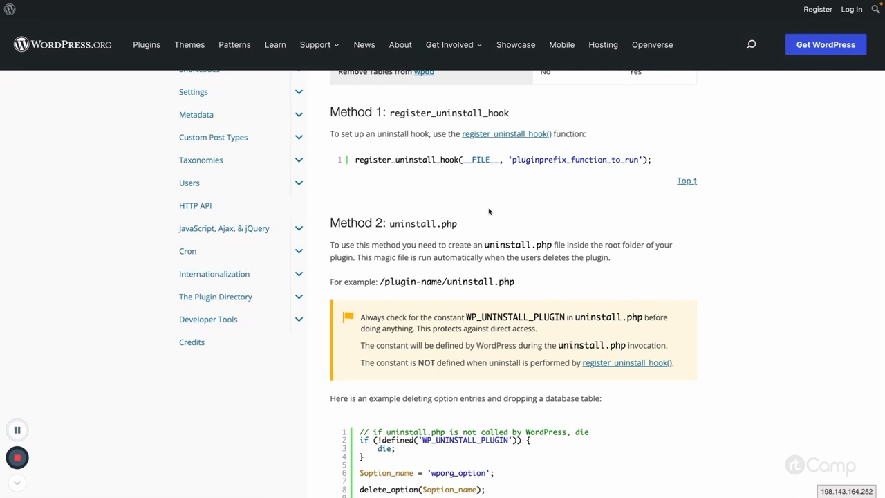
{"action": "mouse_move", "coordinate": [462, 227]}
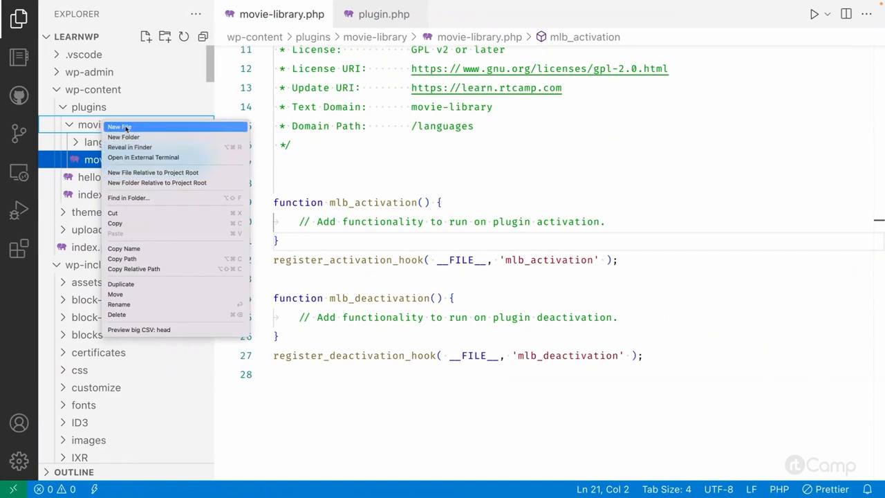
- Add uninstall.php to movie-library, starting with <?php and a functionality doc comment
{"action": "left_click", "coordinate": [119, 126]}
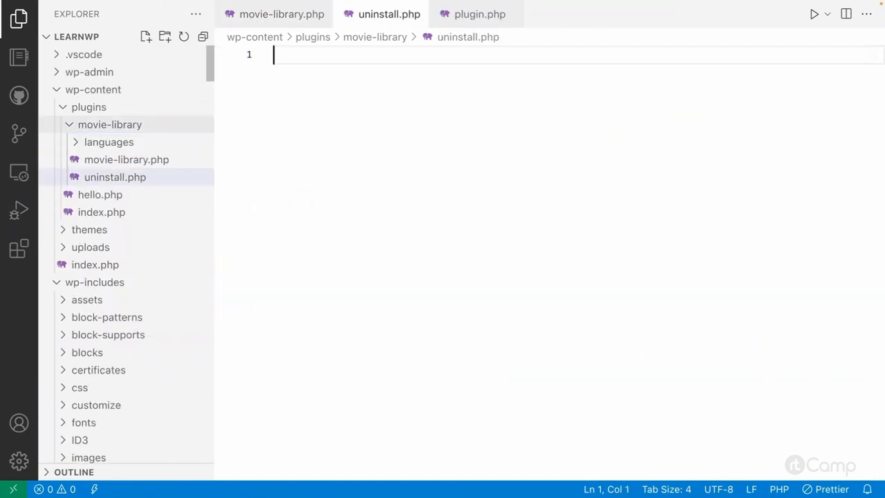
{"action": "type", "text": "<?php"}
{"action": "type", "text": "* Perform uninstall.php"}
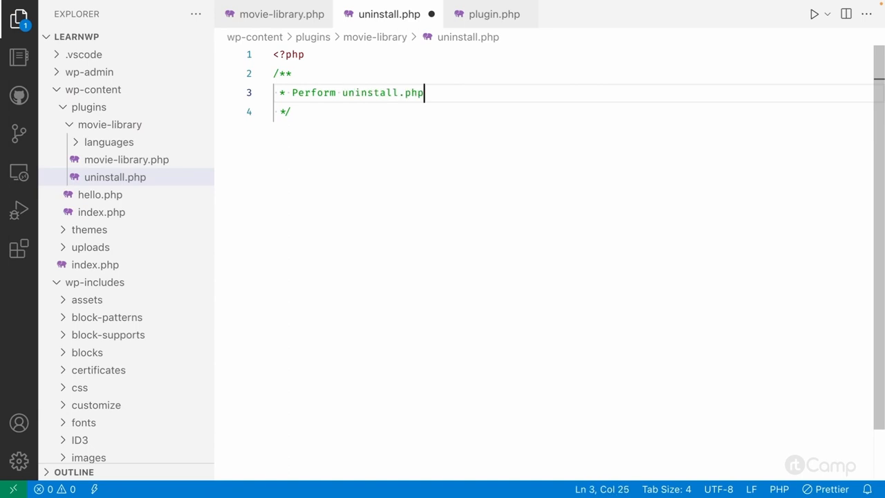
{"action": "key", "text": "Backspace"}
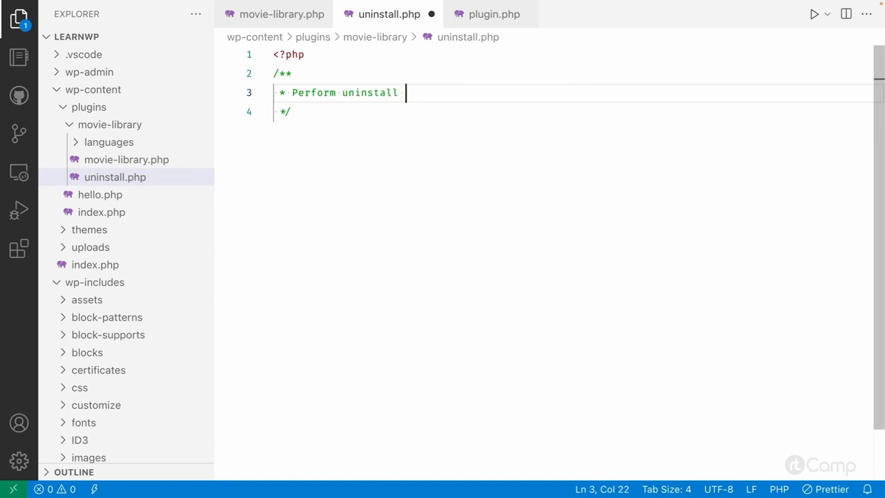
{"action": "type", "text": "functina"}
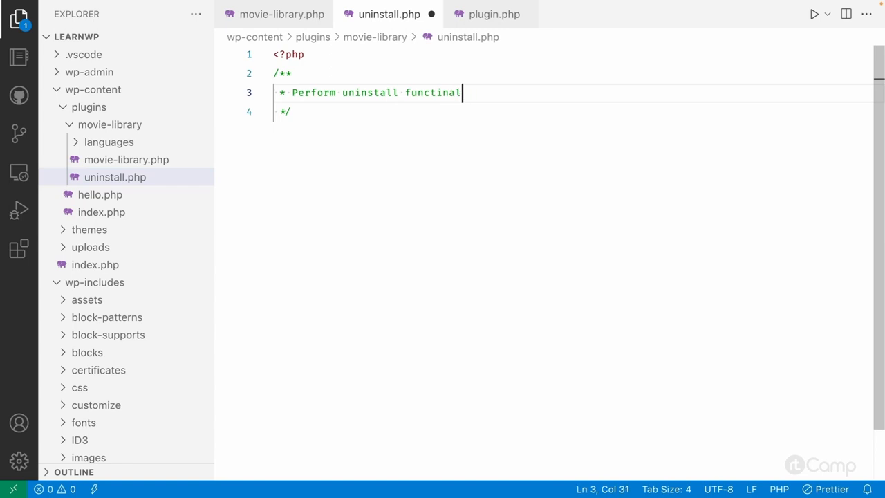
{"action": "type", "text": "li"}
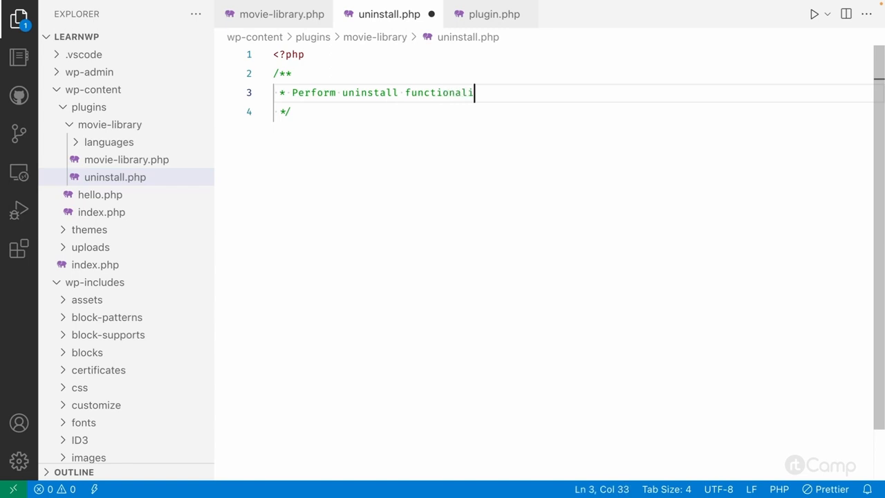
{"action": "type", "text": "ty."}
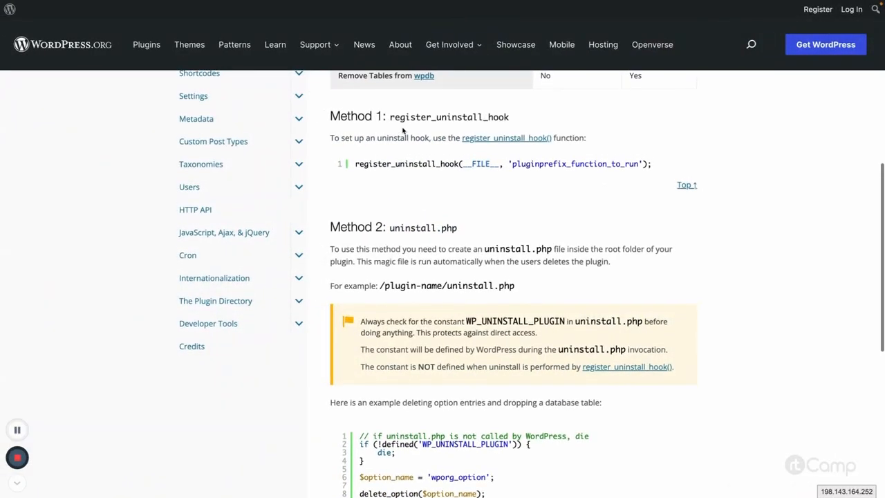
{"action": "mouse_move", "coordinate": [404, 131]}
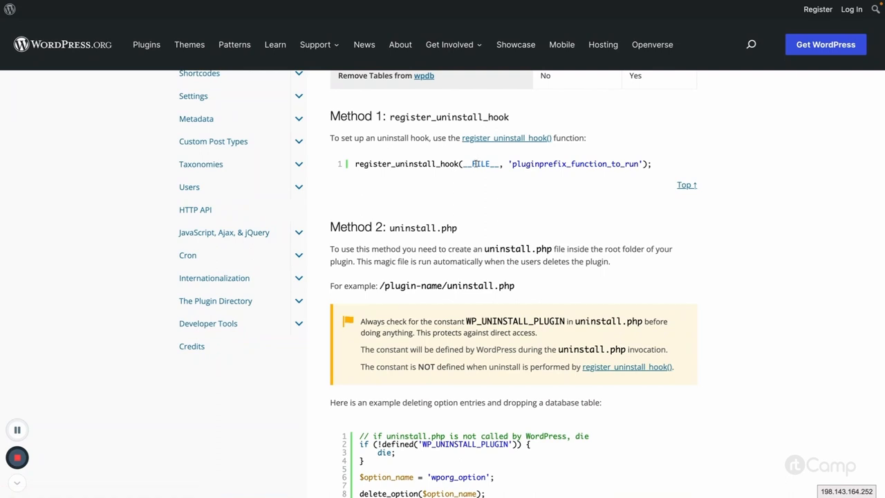
{"action": "scroll", "scroll_direction": "down", "scroll_amount": 3}
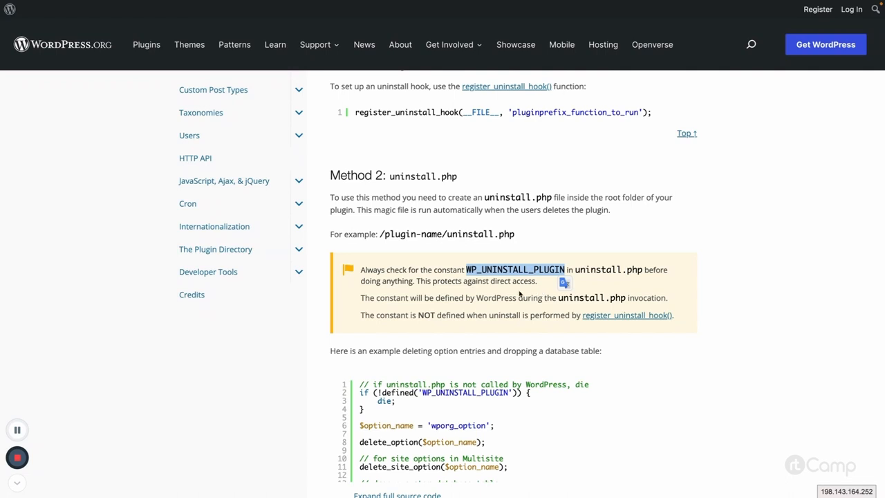
{"action": "scroll", "scroll_direction": "down", "scroll_amount": 3}
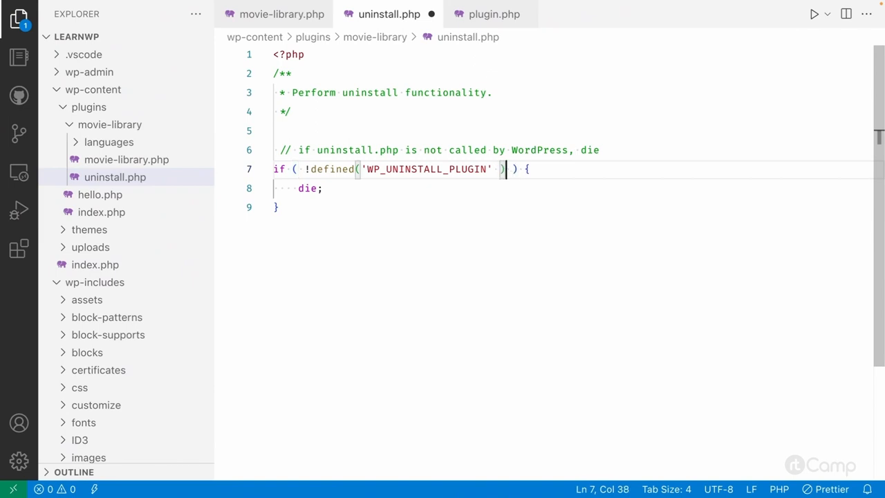
- Add spacing around the parentheses and negation in the WP_UNINSTALL_PLUGIN check, then save
{"action": "left_click", "coordinate": [360, 168]}
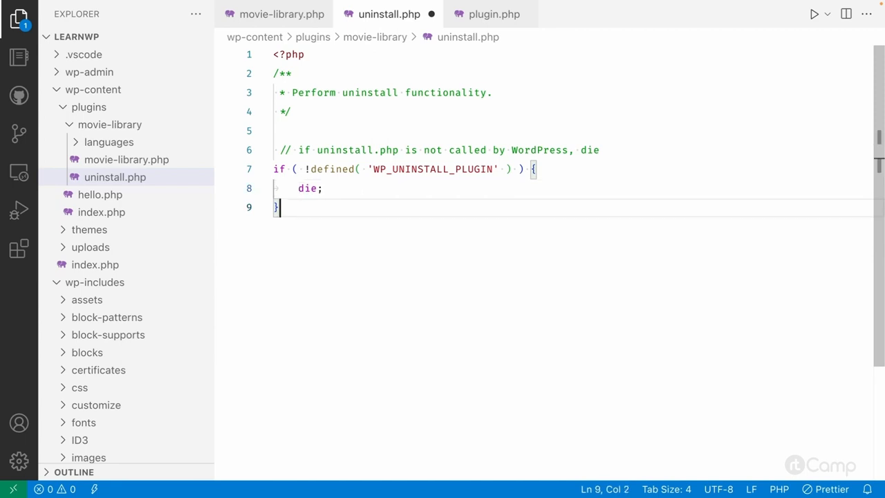
{"action": "left_click", "coordinate": [309, 169]}
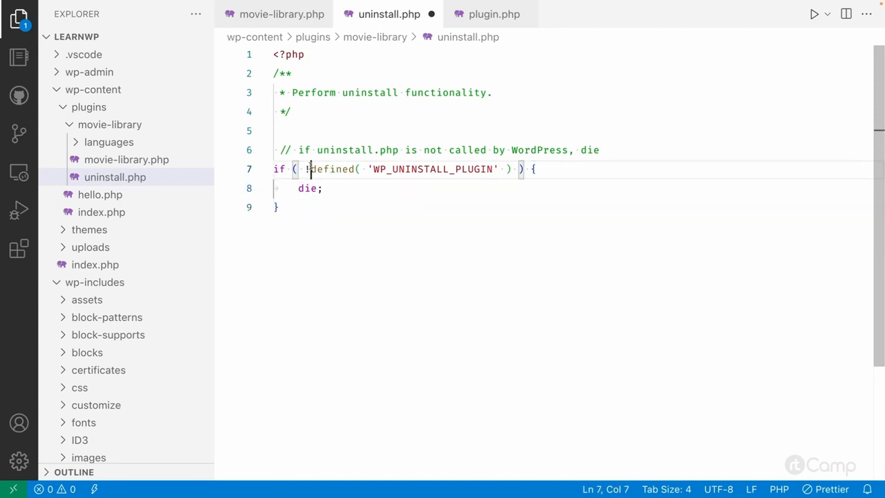
{"action": "double_click", "coordinate": [434, 169]}
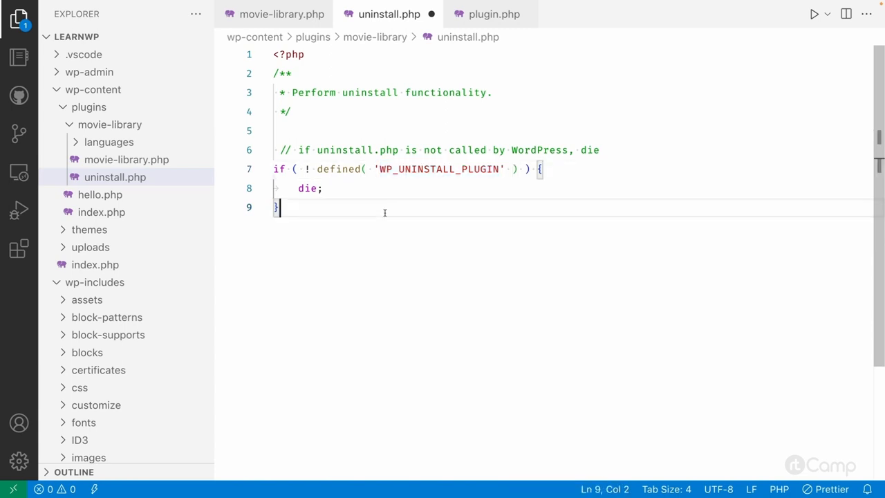
{"action": "key", "text": "Enter"}
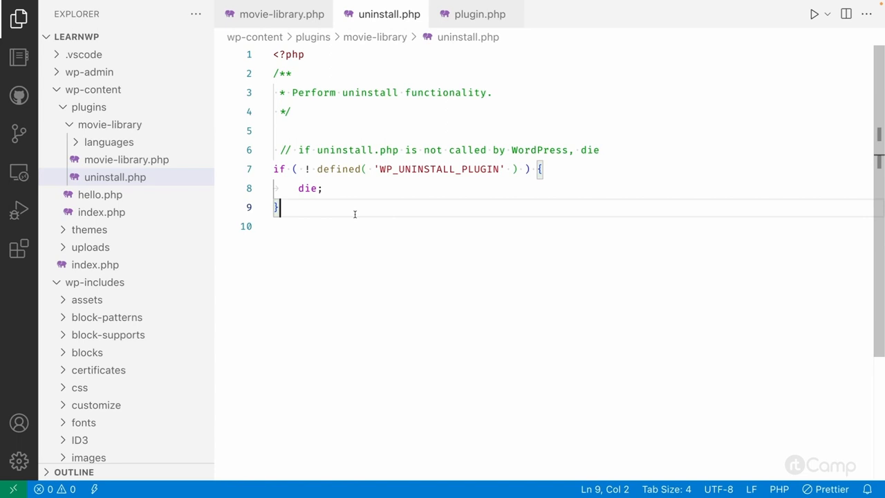
{"action": "mouse_move", "coordinate": [469, 186]}
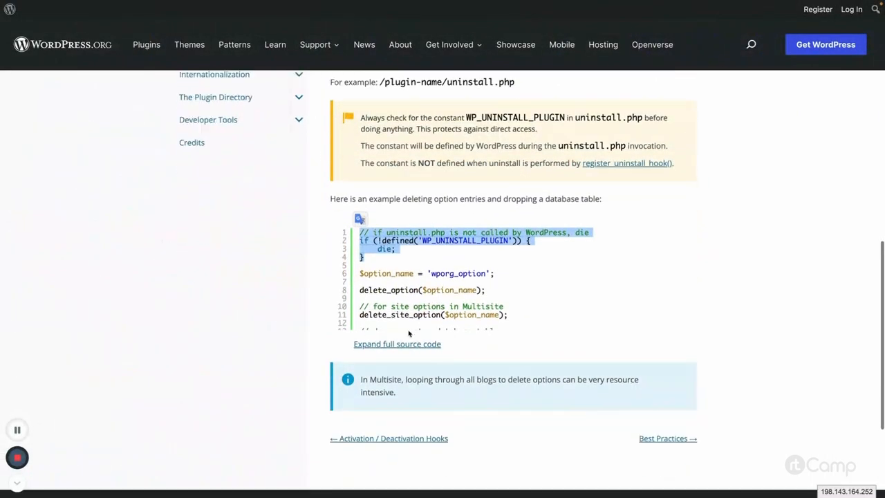
- Expand the full uninstall.php example source and scroll back up to the comparison table
{"action": "left_click", "coordinate": [397, 343]}
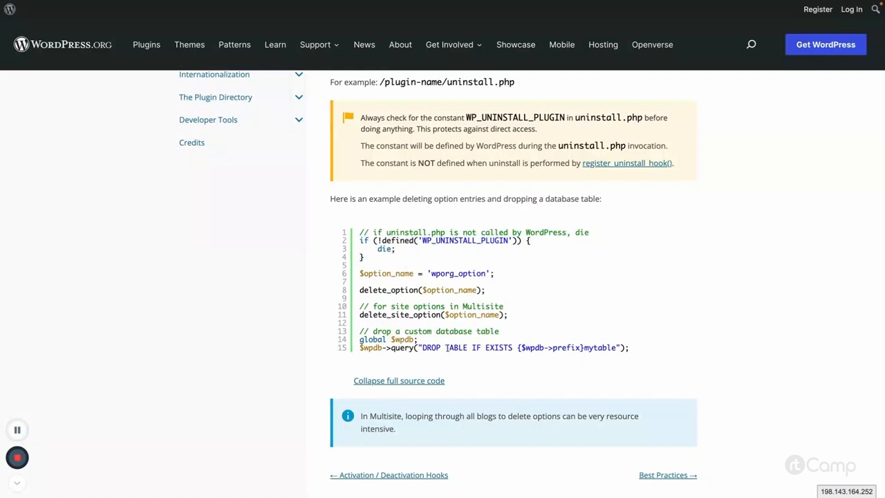
{"action": "scroll", "scroll_direction": "up", "scroll_amount": 3}
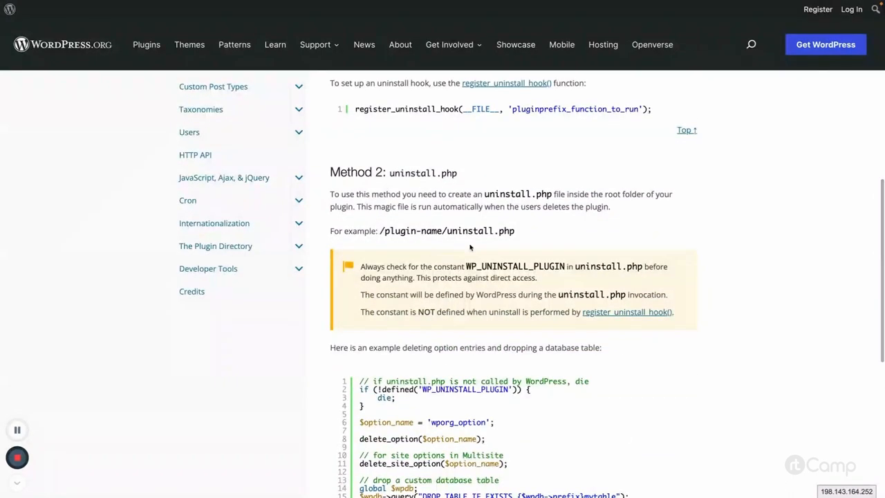
{"action": "scroll", "scroll_direction": "up", "scroll_amount": 3}
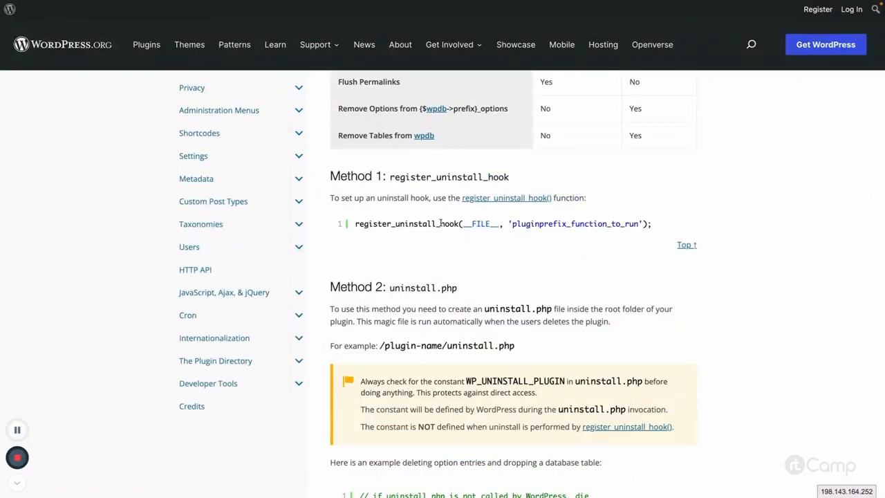
{"action": "mouse_move", "coordinate": [449, 263]}
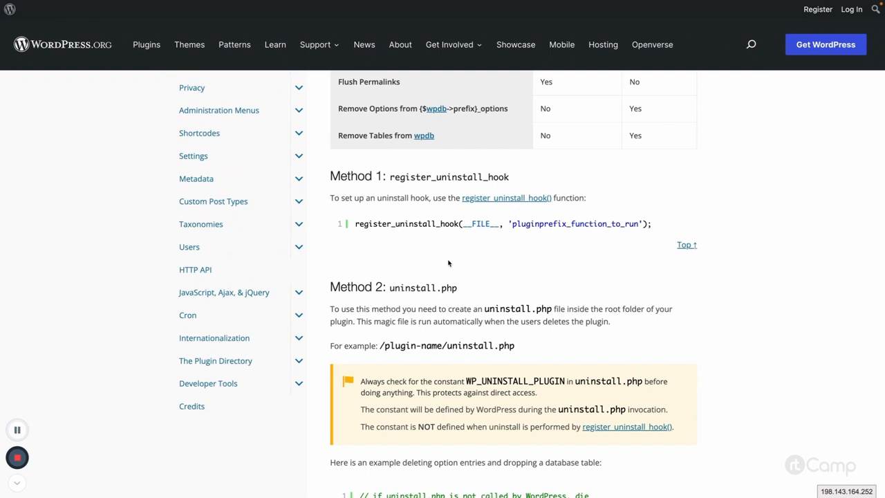
{"action": "scroll", "scroll_direction": "up", "scroll_amount": 3}
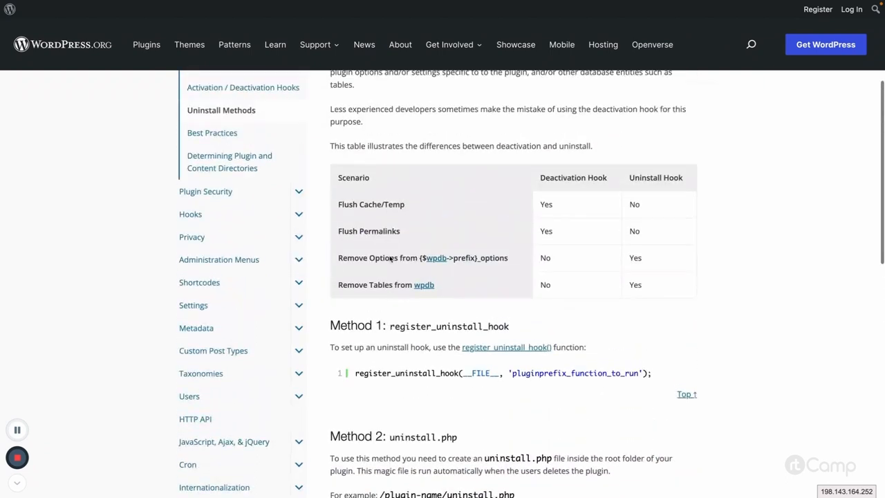